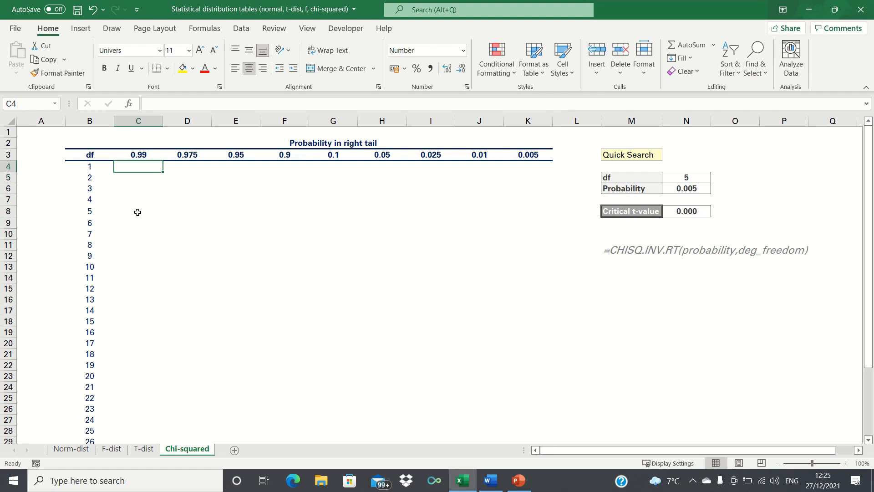
mouse_move(157, 178)
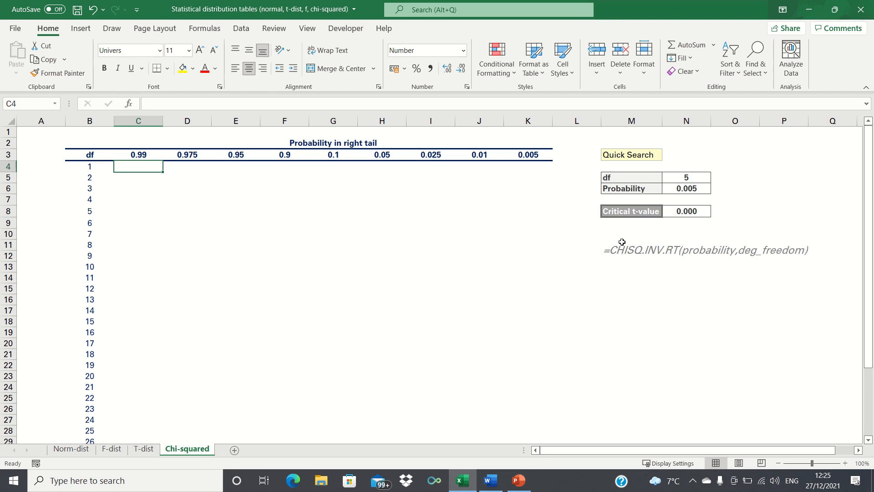
mouse_move(678, 247)
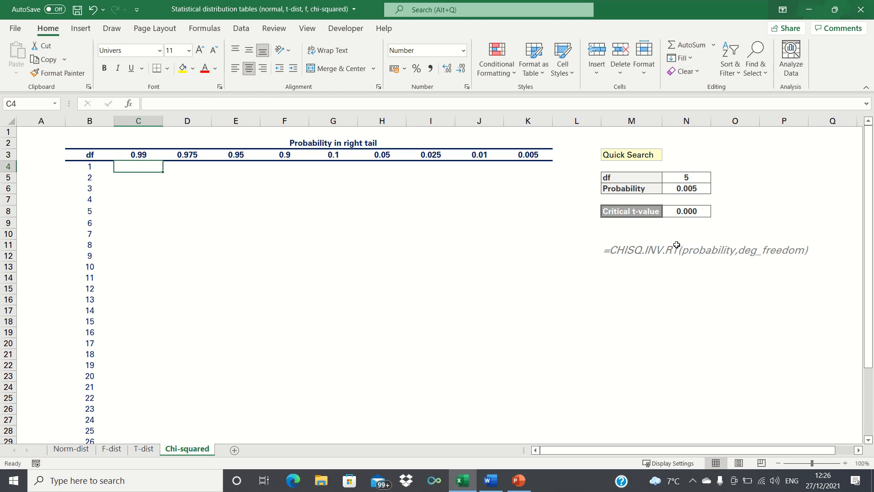
mouse_move(708, 254)
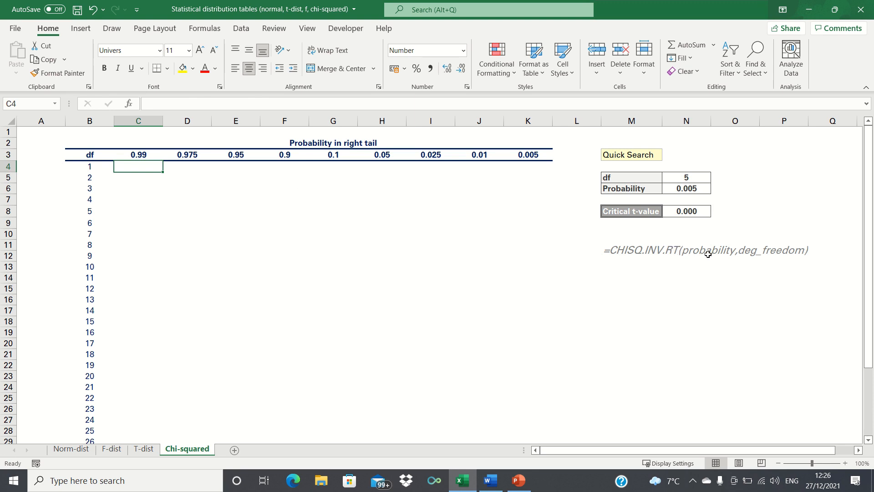
mouse_move(747, 256)
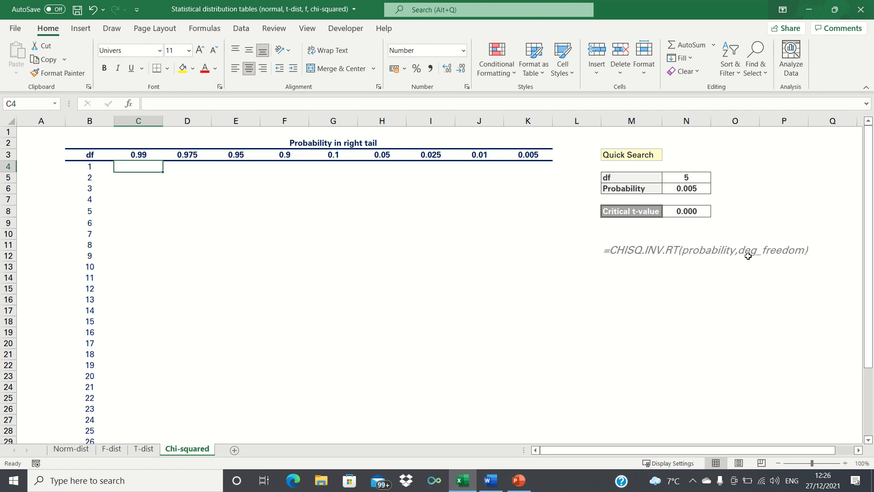
mouse_move(611, 274)
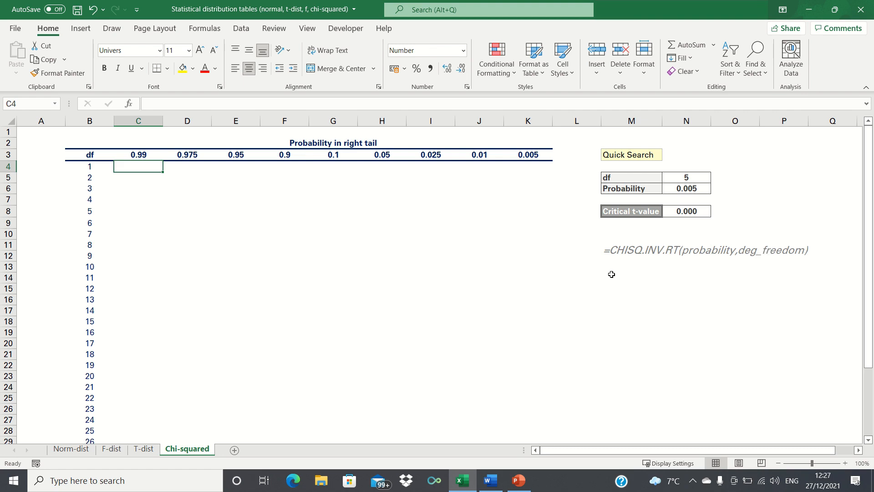
mouse_move(100, 157)
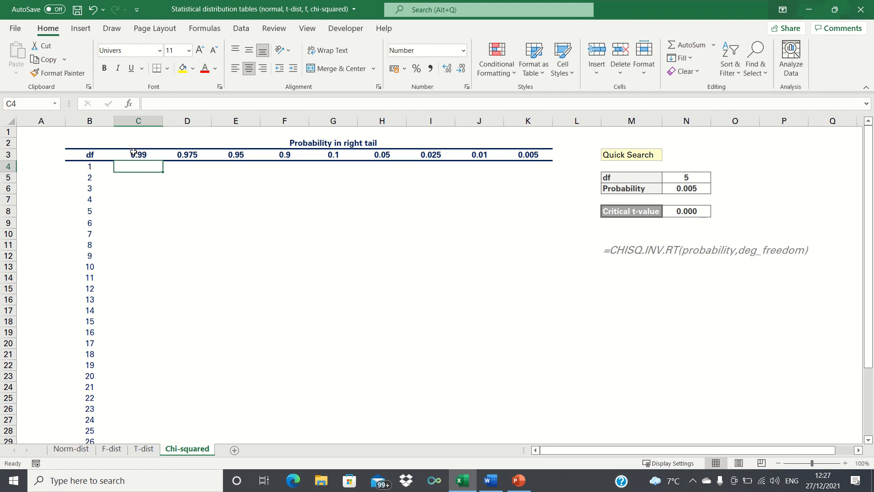
mouse_move(192, 150)
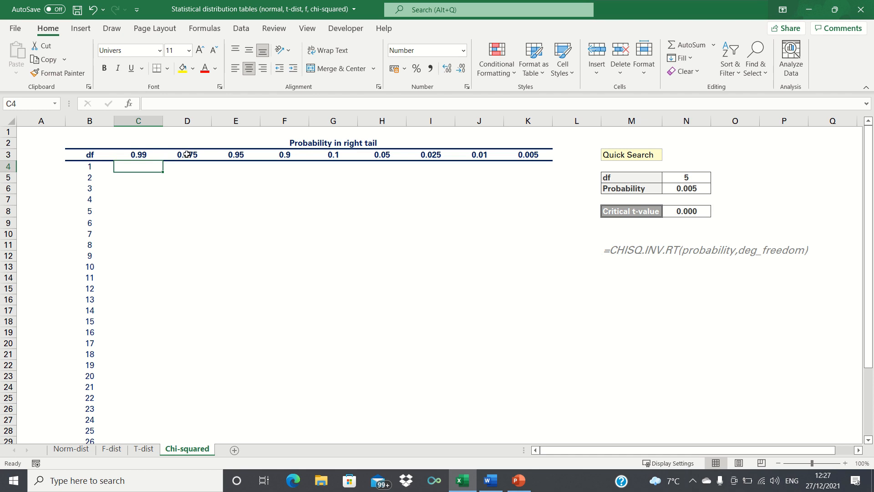
mouse_move(192, 171)
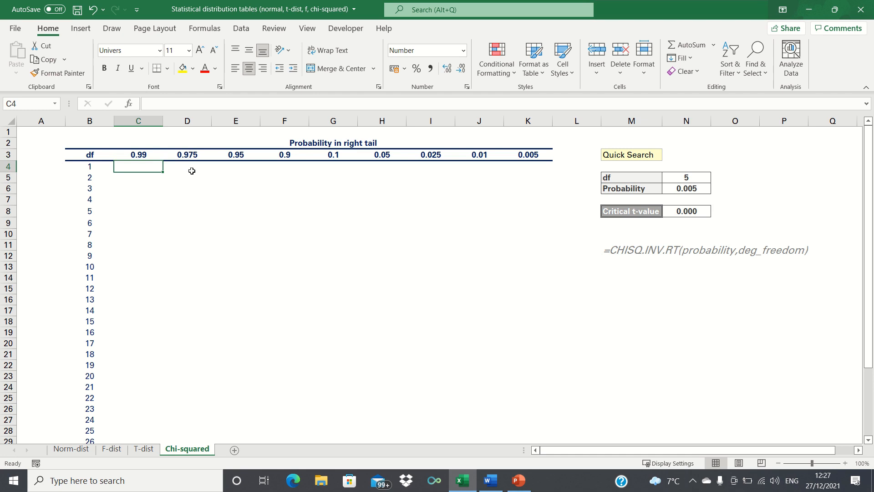
mouse_move(202, 172)
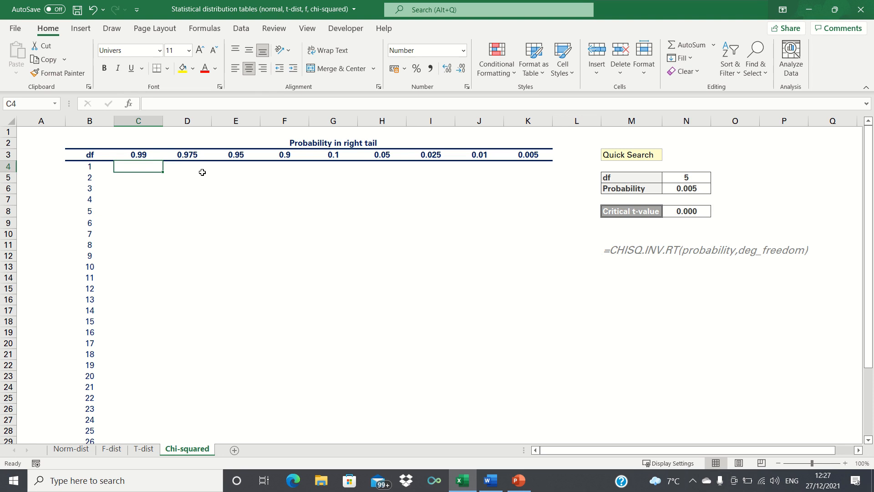
mouse_move(226, 173)
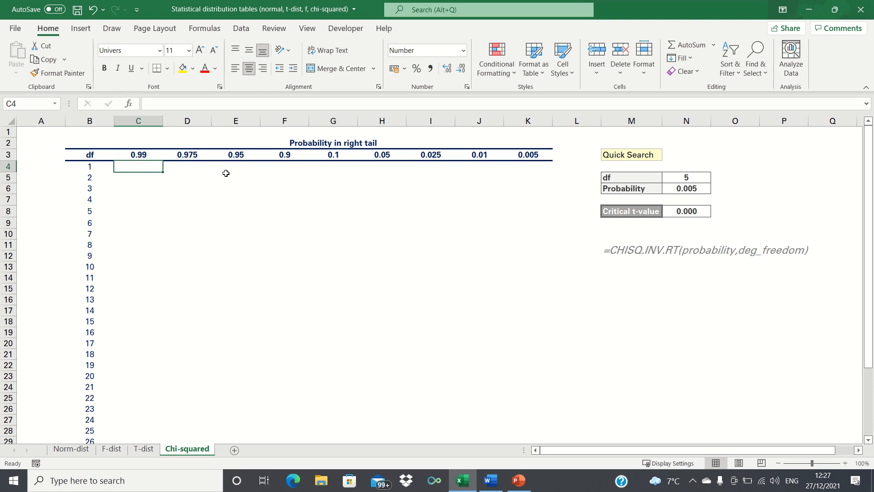
mouse_move(231, 154)
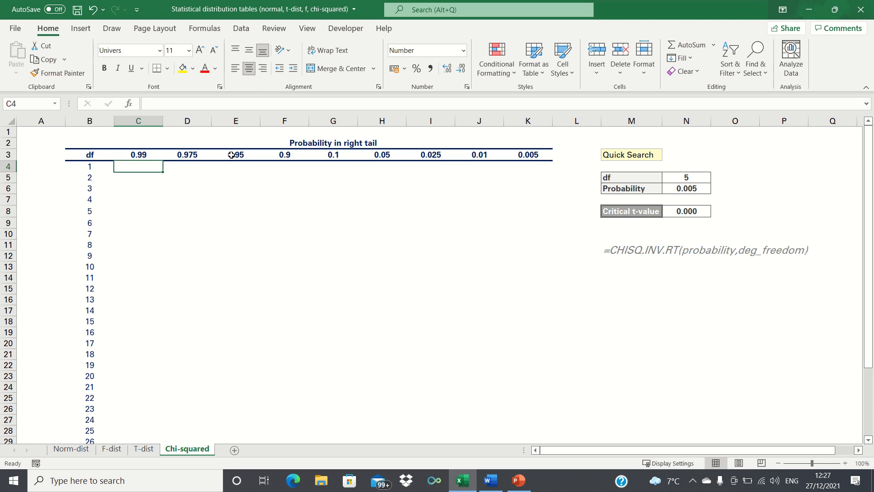
Step: Enter =CHISQ.INV.RT(C3,B4) in C4, giving 0.000 for df 1 at probability 0.99
text(=CHISQ.INV.RT(C3,)
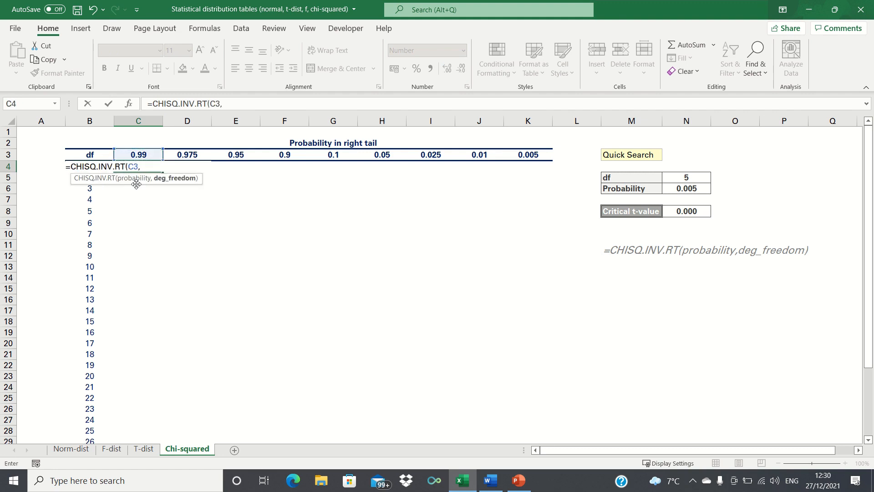
click(90, 166)
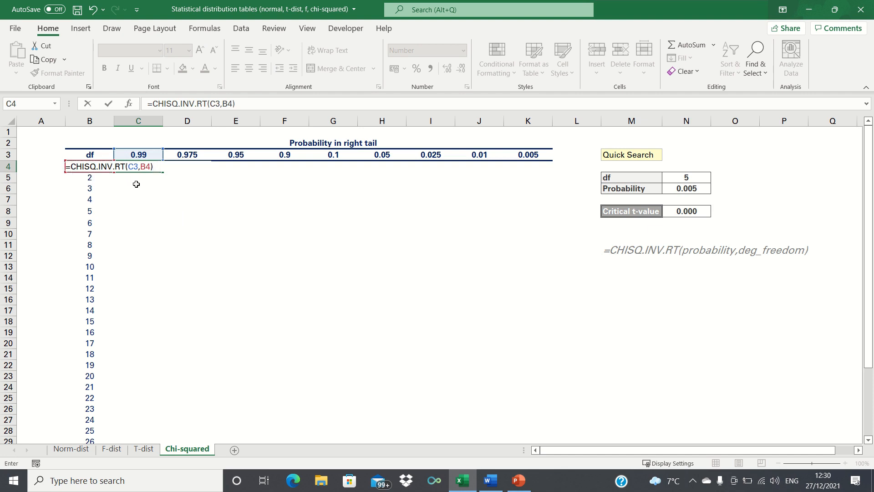
key(Return)
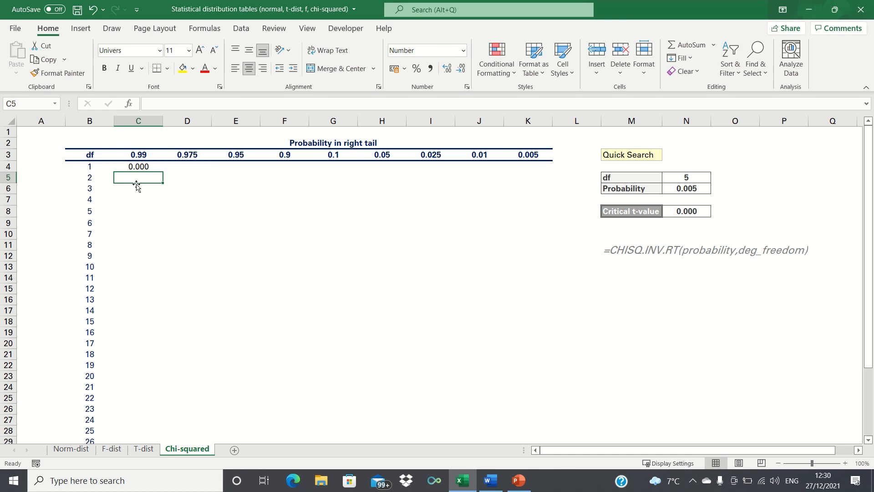
click(137, 165)
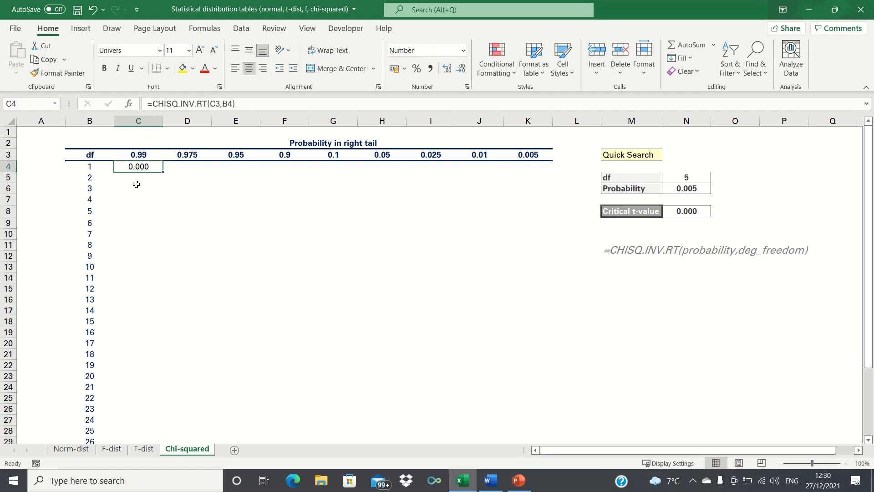
mouse_move(248, 181)
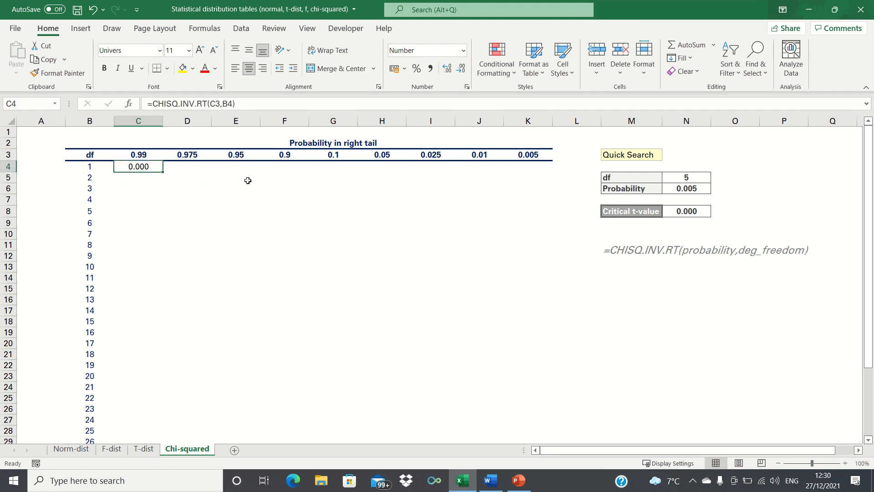
mouse_move(239, 244)
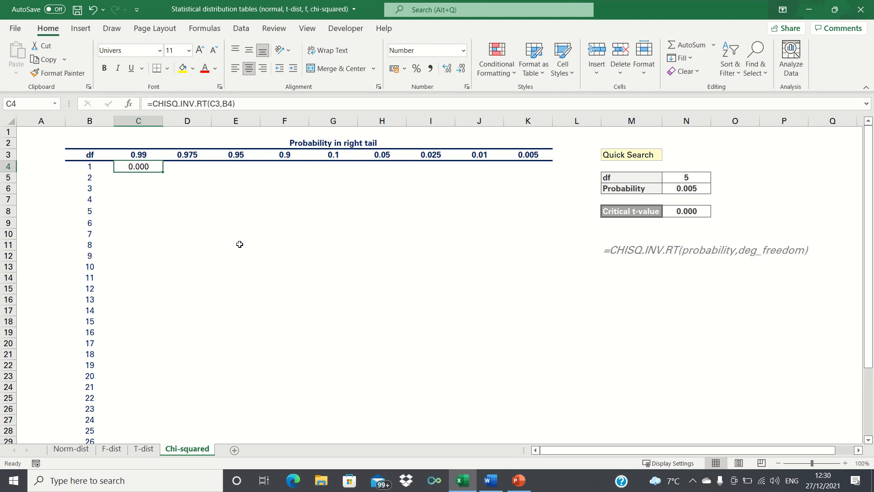
mouse_move(166, 165)
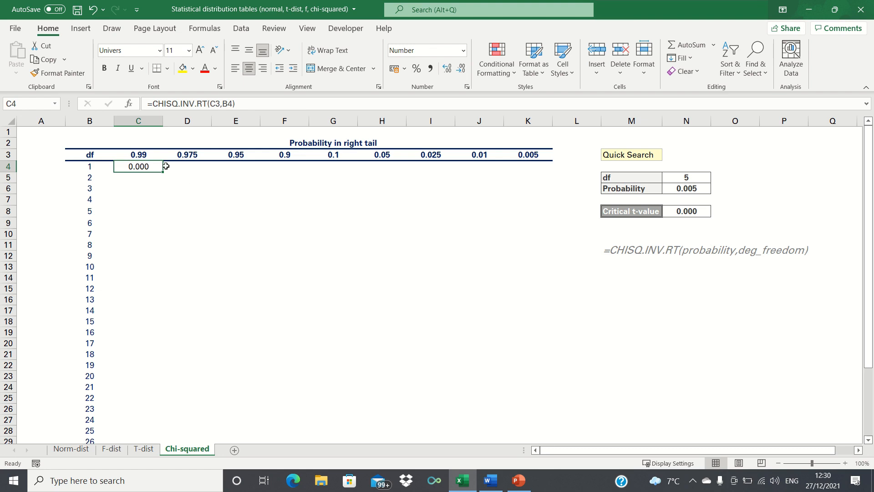
mouse_move(140, 217)
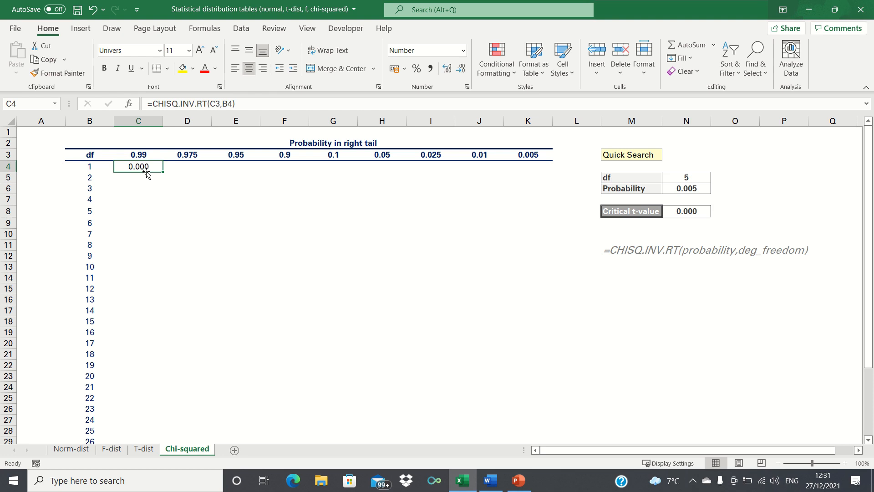
mouse_move(211, 103)
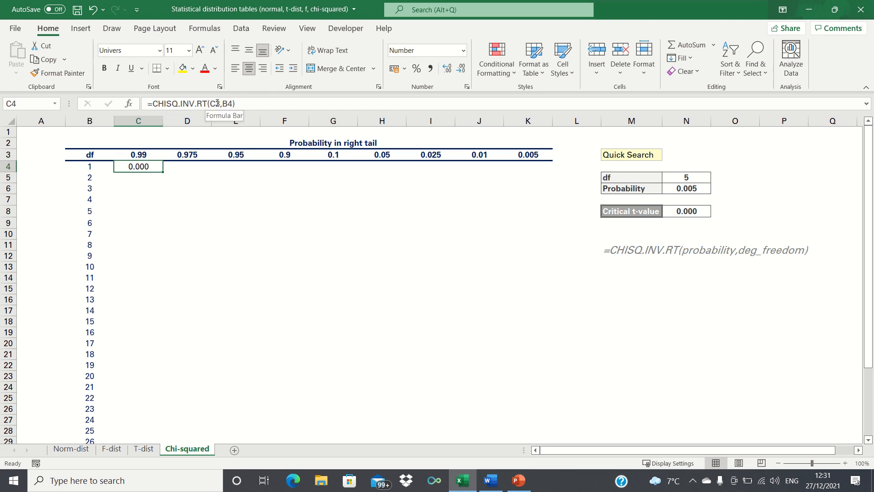
Step: Change C4 to =CHISQ.INV.RT(C$3,$B4) with the probability row and df column locked
double_click(138, 166)
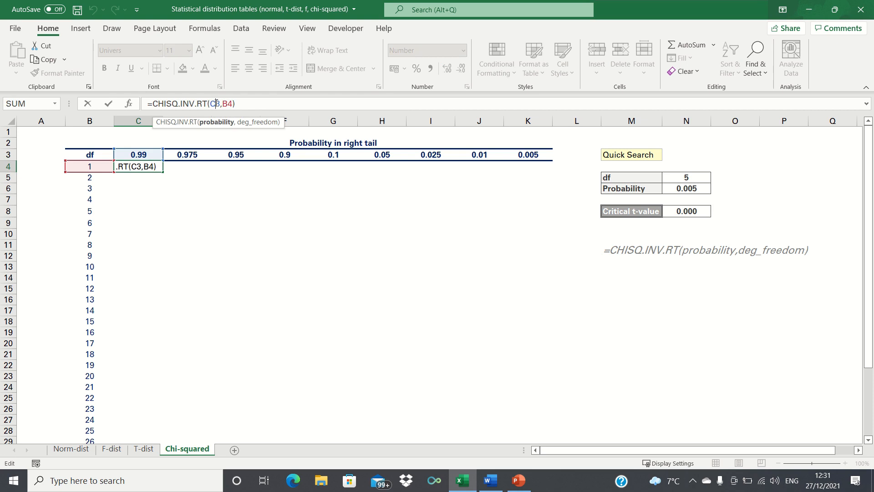
key(f4)
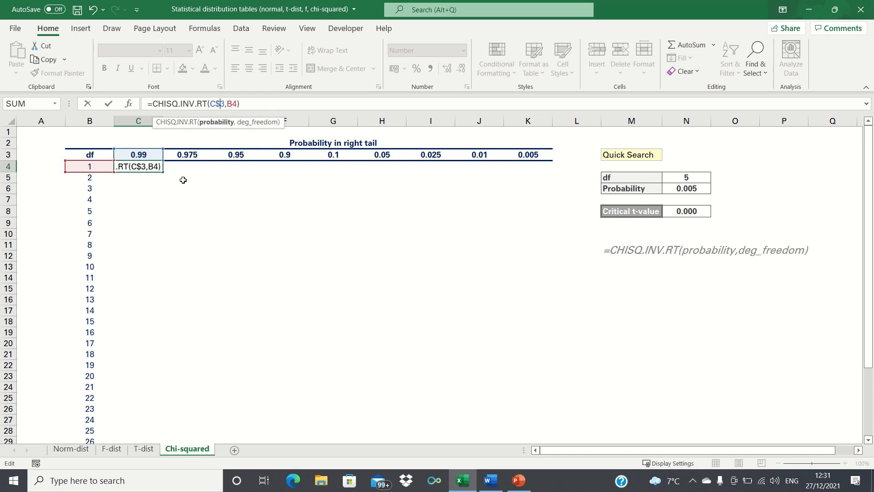
mouse_move(170, 170)
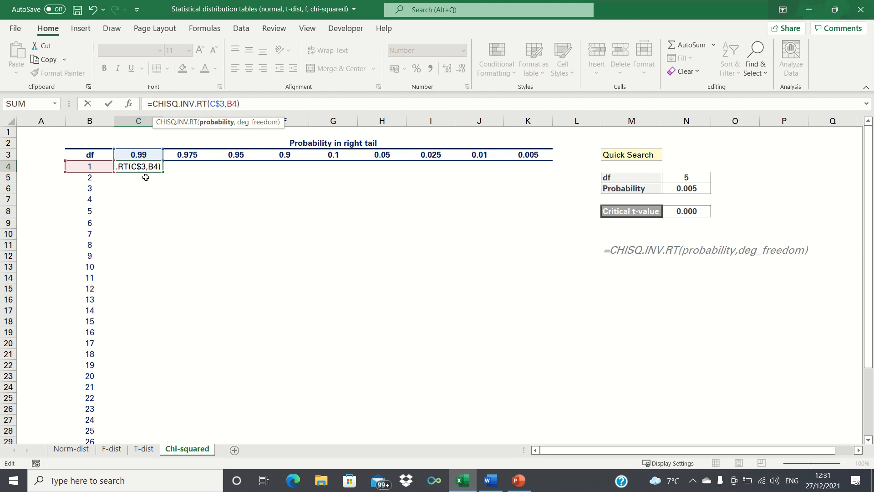
mouse_move(228, 103)
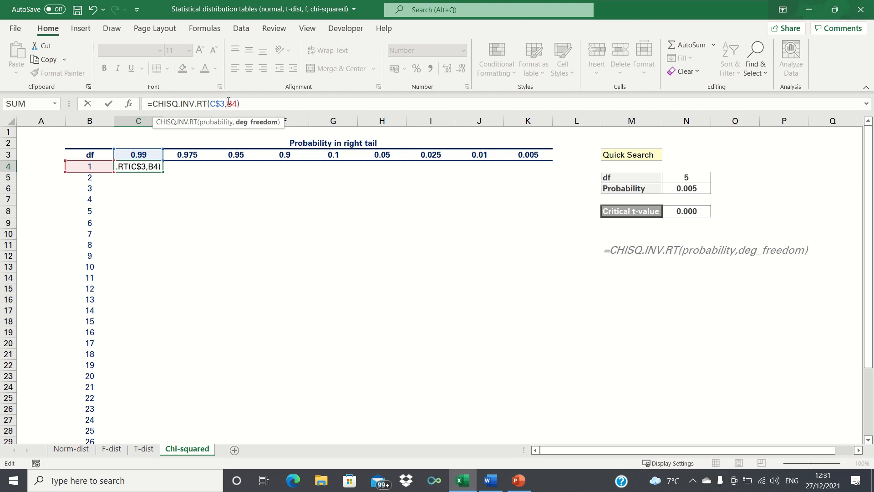
key(f4)
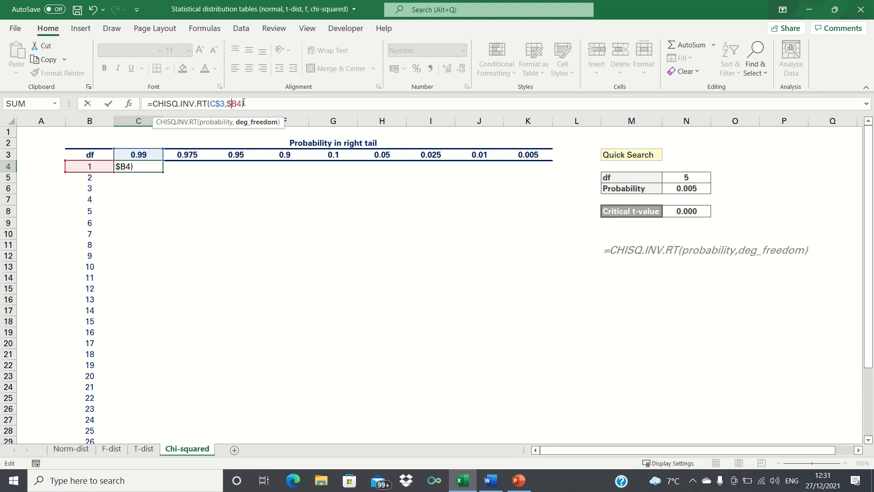
key(Return)
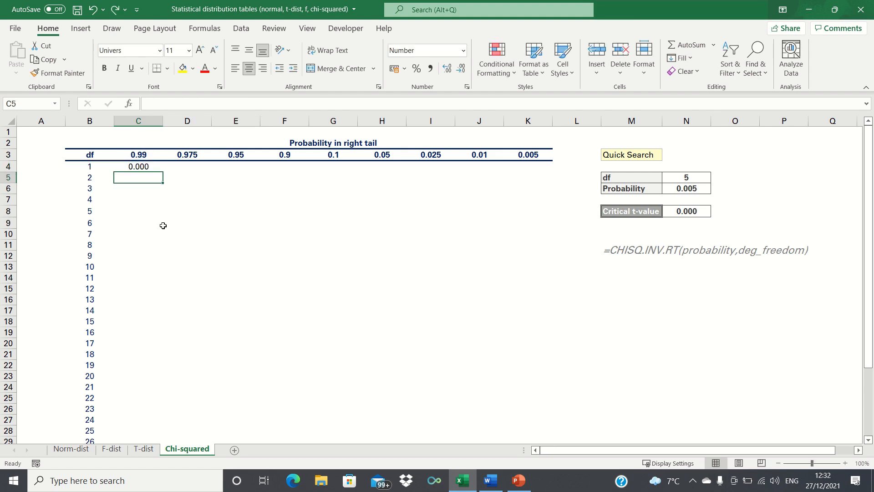
Step: Copy C4's formula across the full C4:K critical value table for every df and probability
click(138, 166)
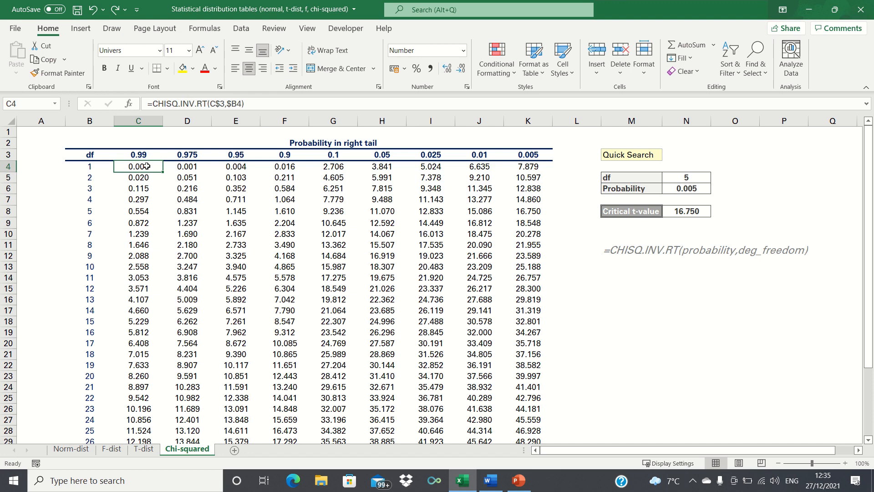
mouse_move(105, 396)
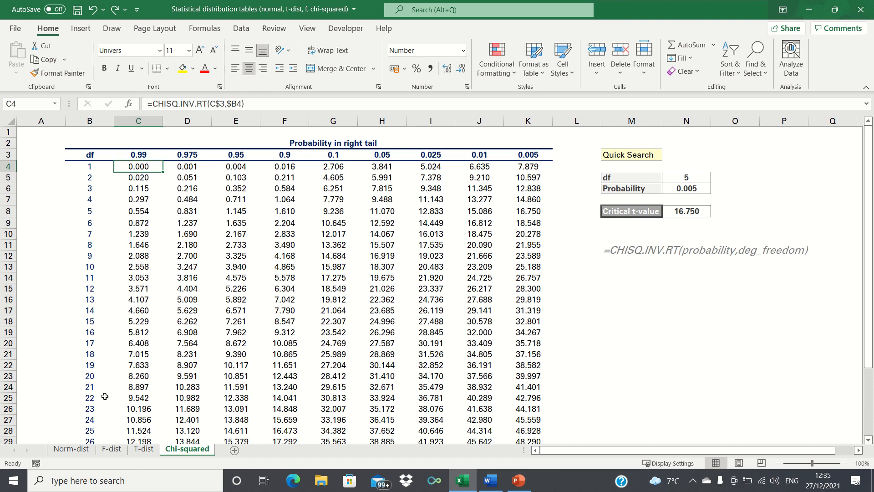
mouse_move(94, 407)
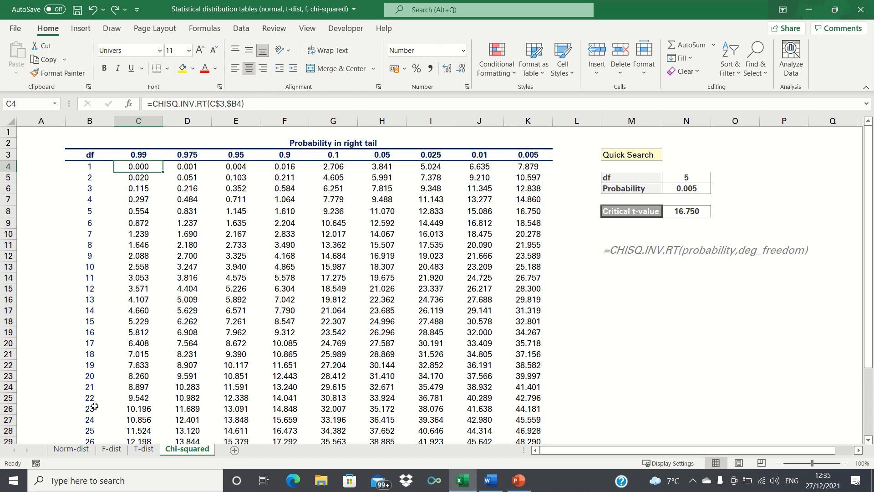
mouse_move(214, 366)
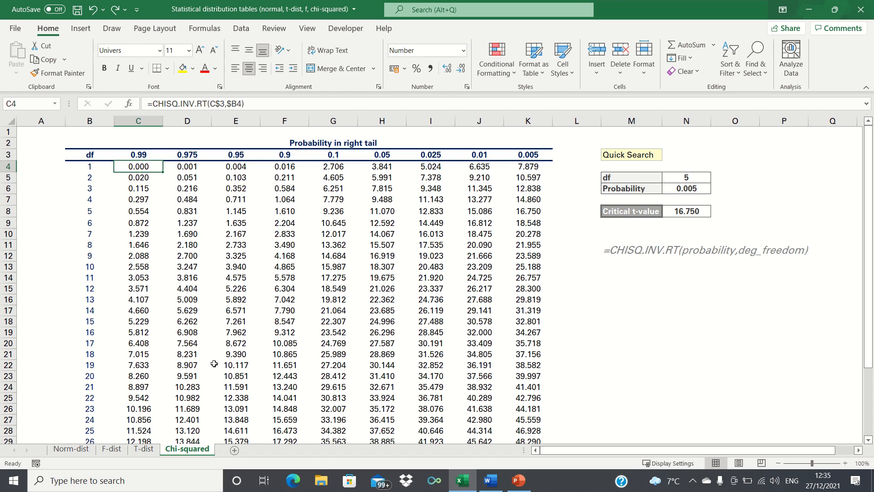
mouse_move(224, 183)
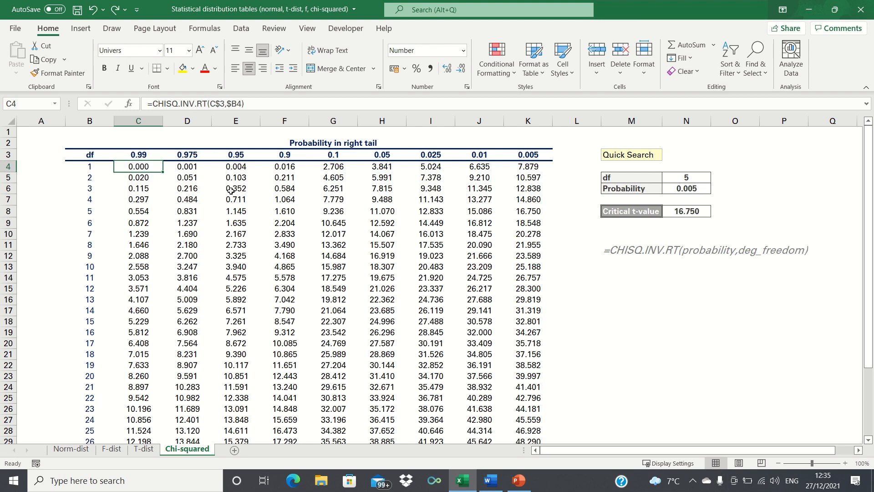
mouse_move(229, 413)
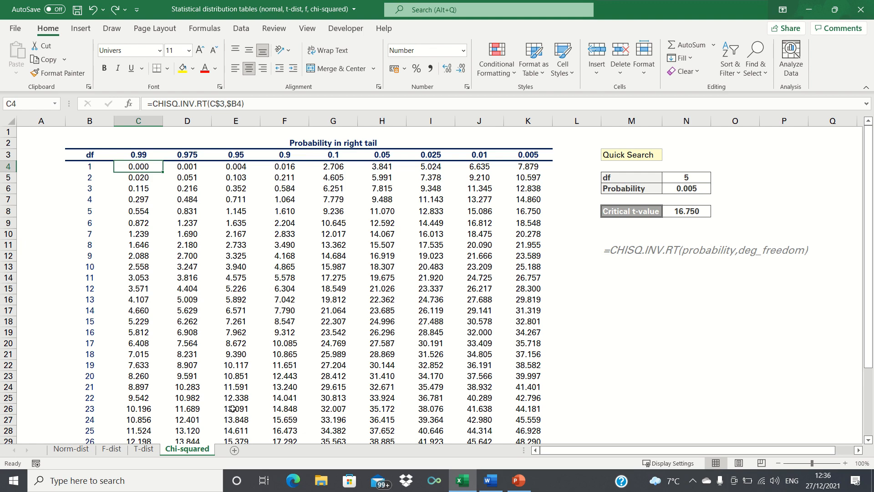
Step: Enter df 23 in N5 and probability 0.95 in N6 so Quick Search returns 13.091
click(235, 409)
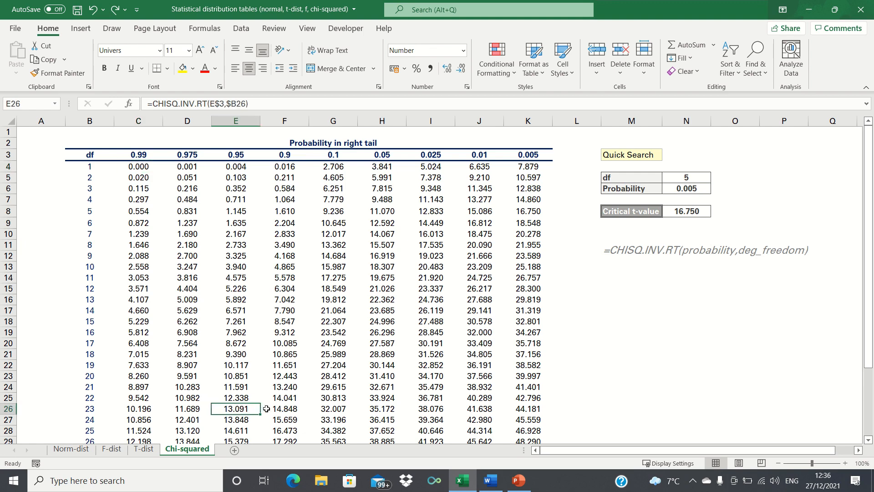
mouse_move(268, 408)
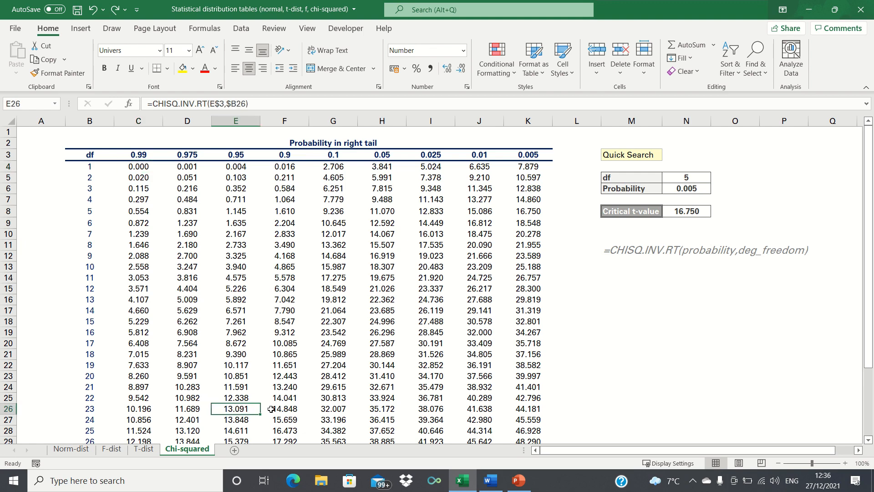
mouse_move(114, 412)
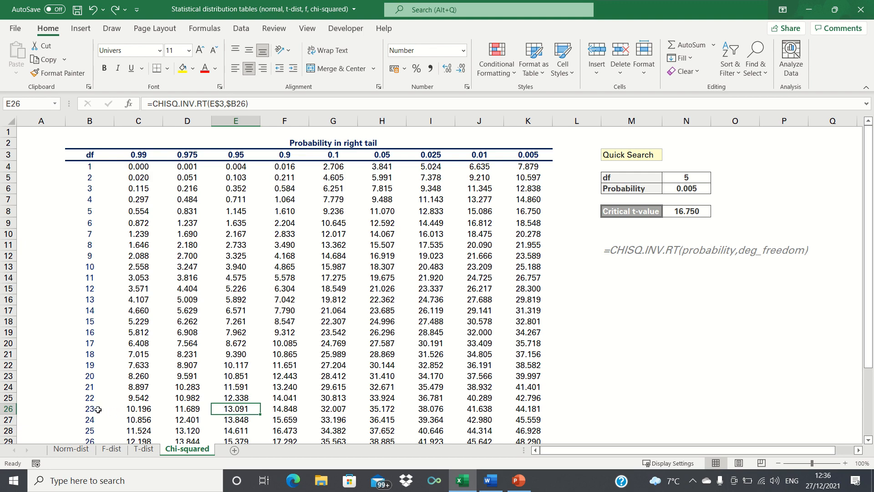
mouse_move(235, 161)
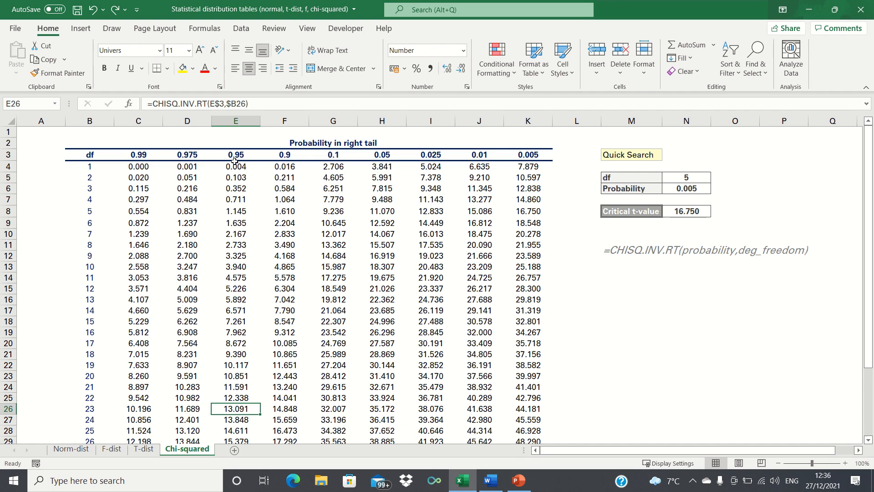
mouse_move(460, 247)
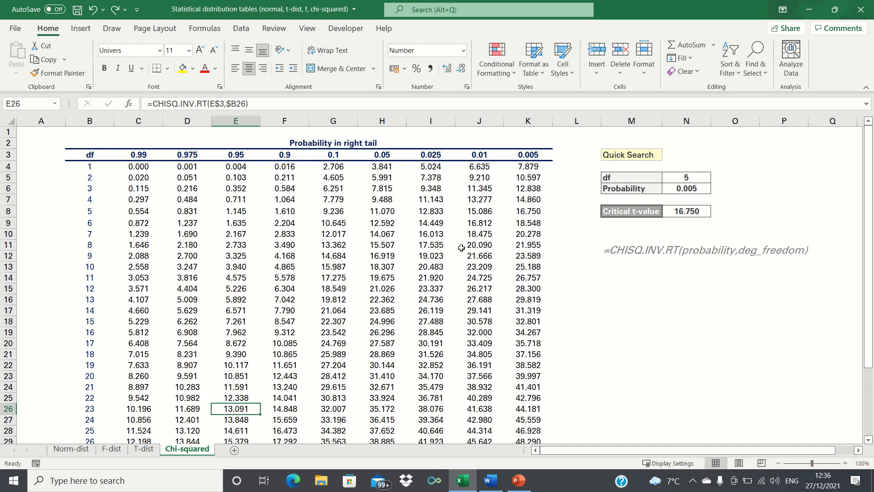
mouse_move(694, 176)
text(0.)
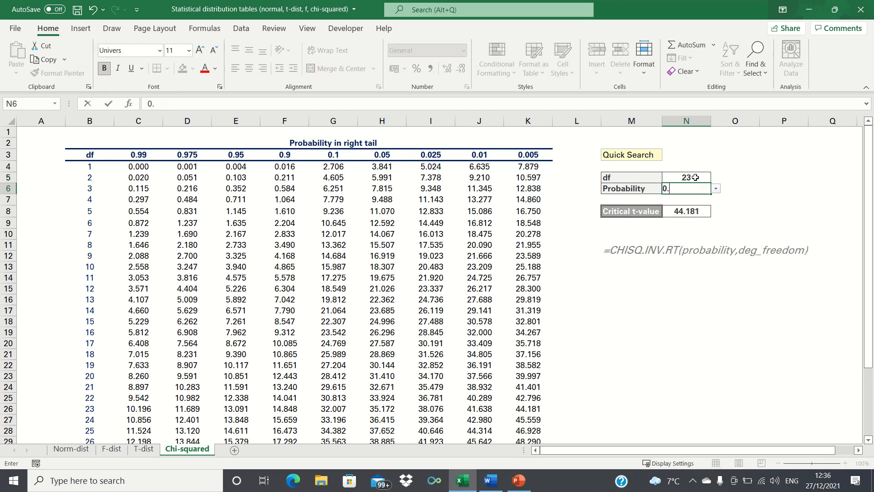
key(Return)
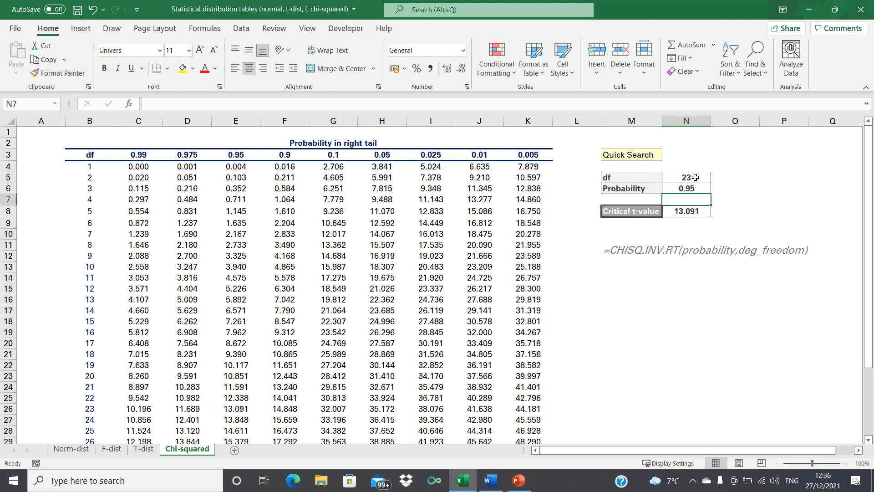
click(687, 188)
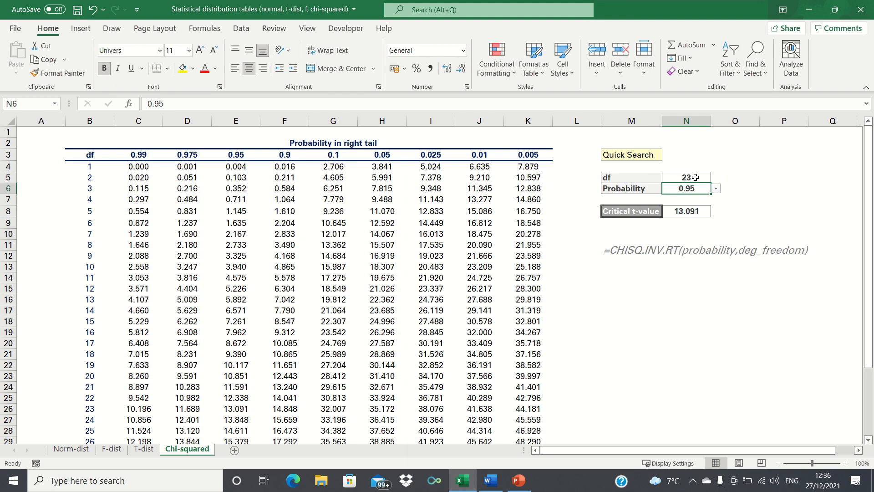